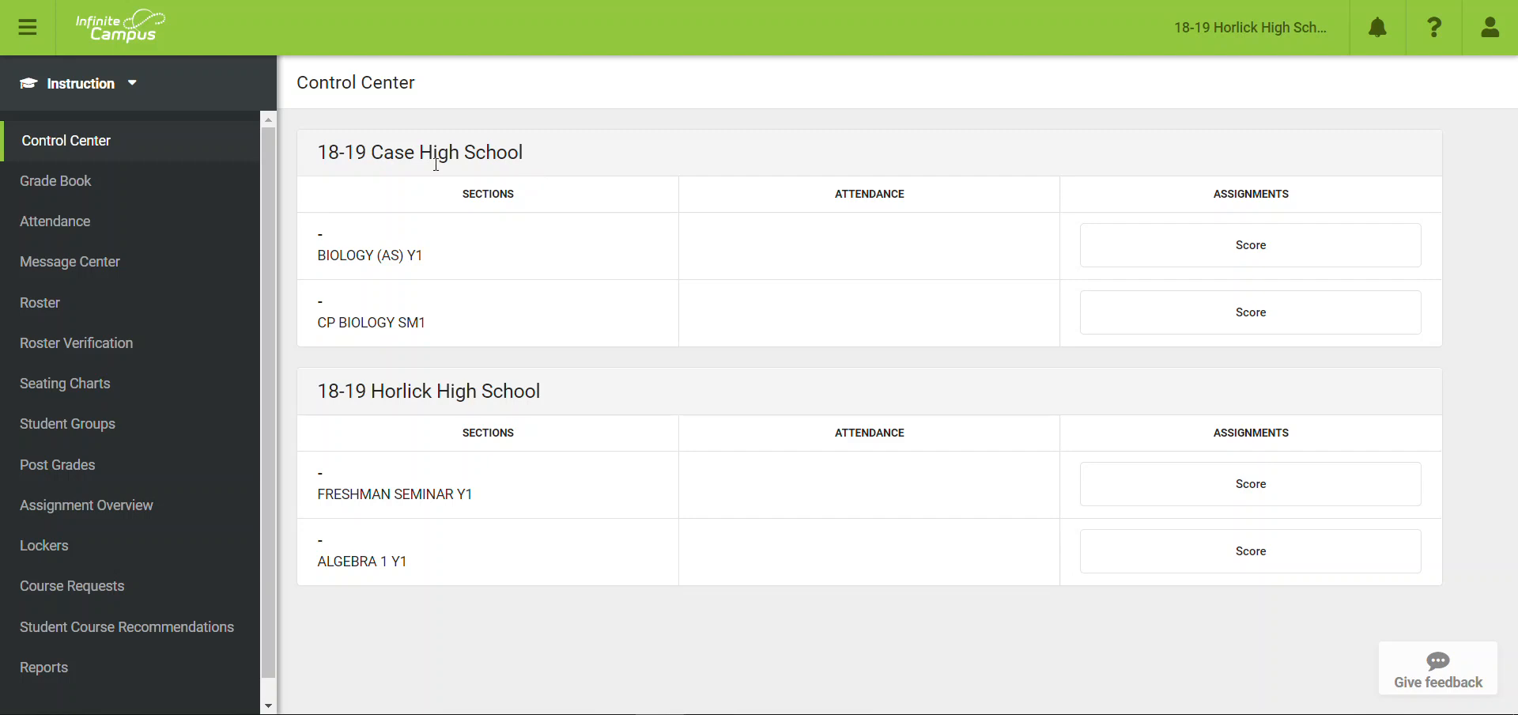
mouse_move(300, 123)
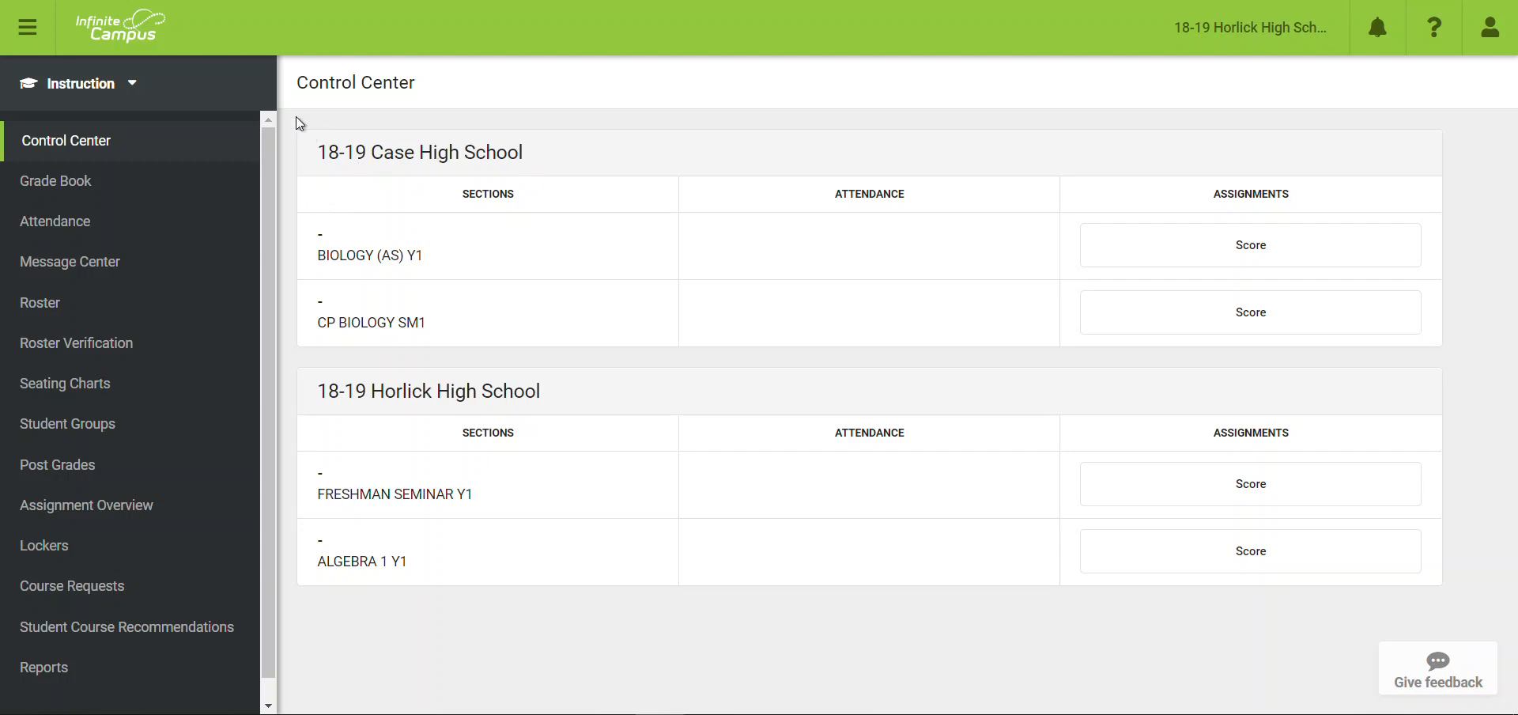
mouse_move(119, 115)
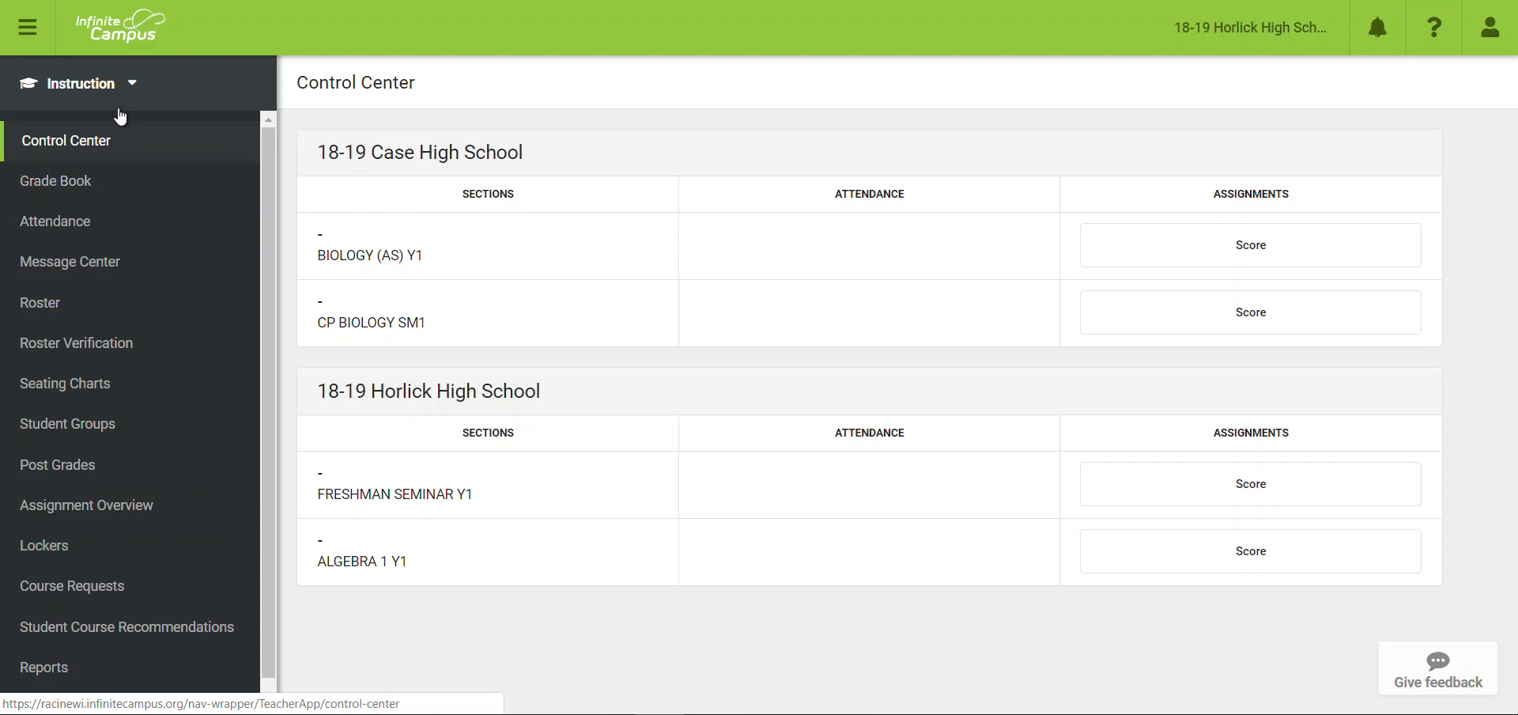
- Expand the Instruction application switcher to list the available applications
click(131, 82)
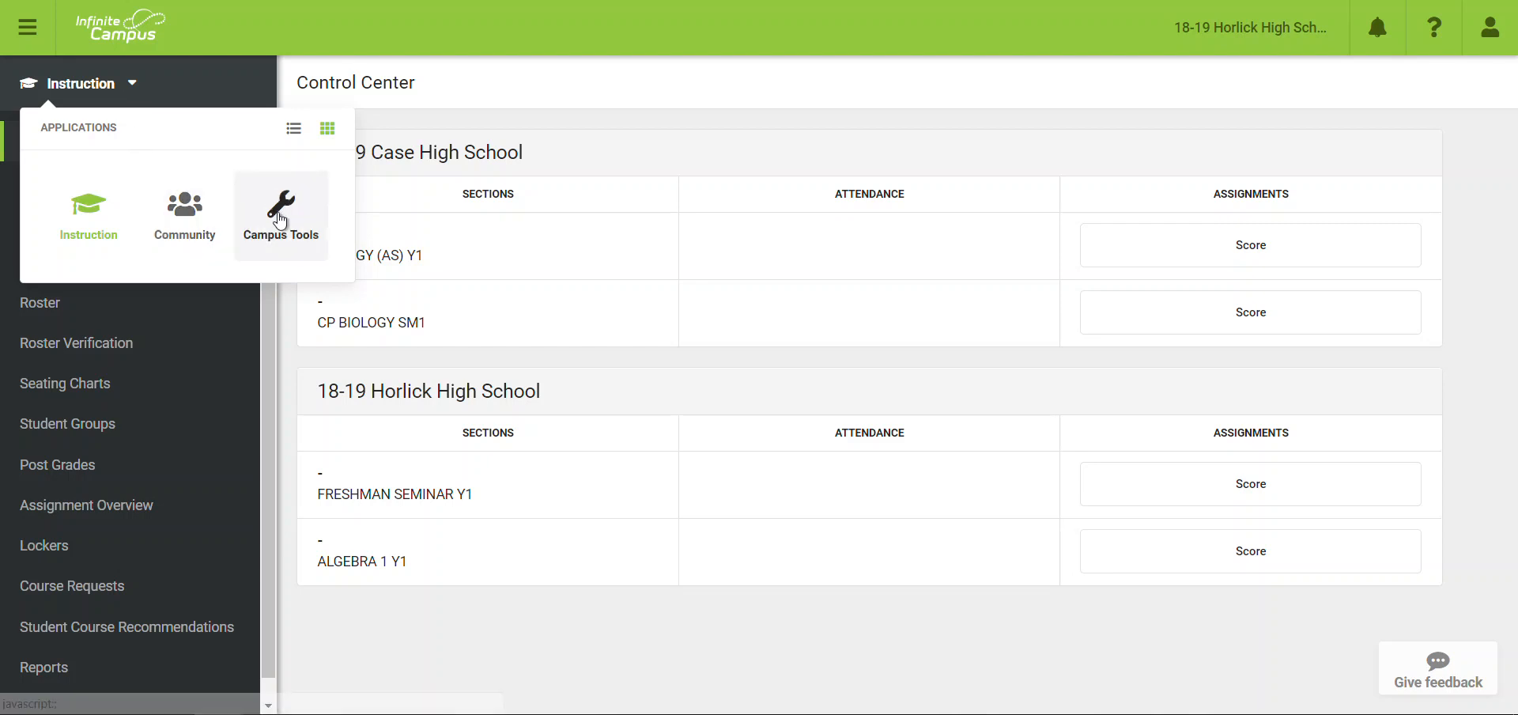
- Switch to Campus Tools and expand the PLP section under Student Information
click(282, 213)
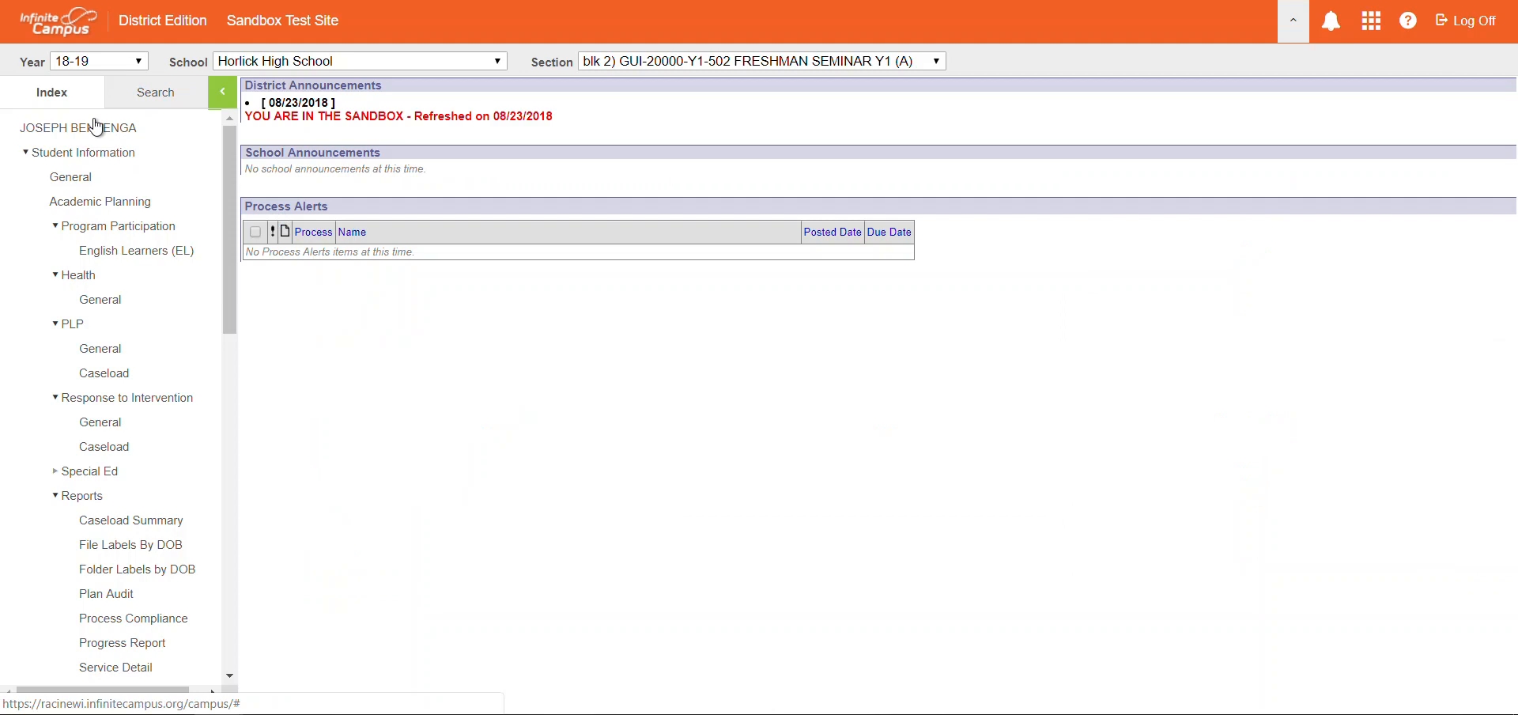
mouse_move(52, 92)
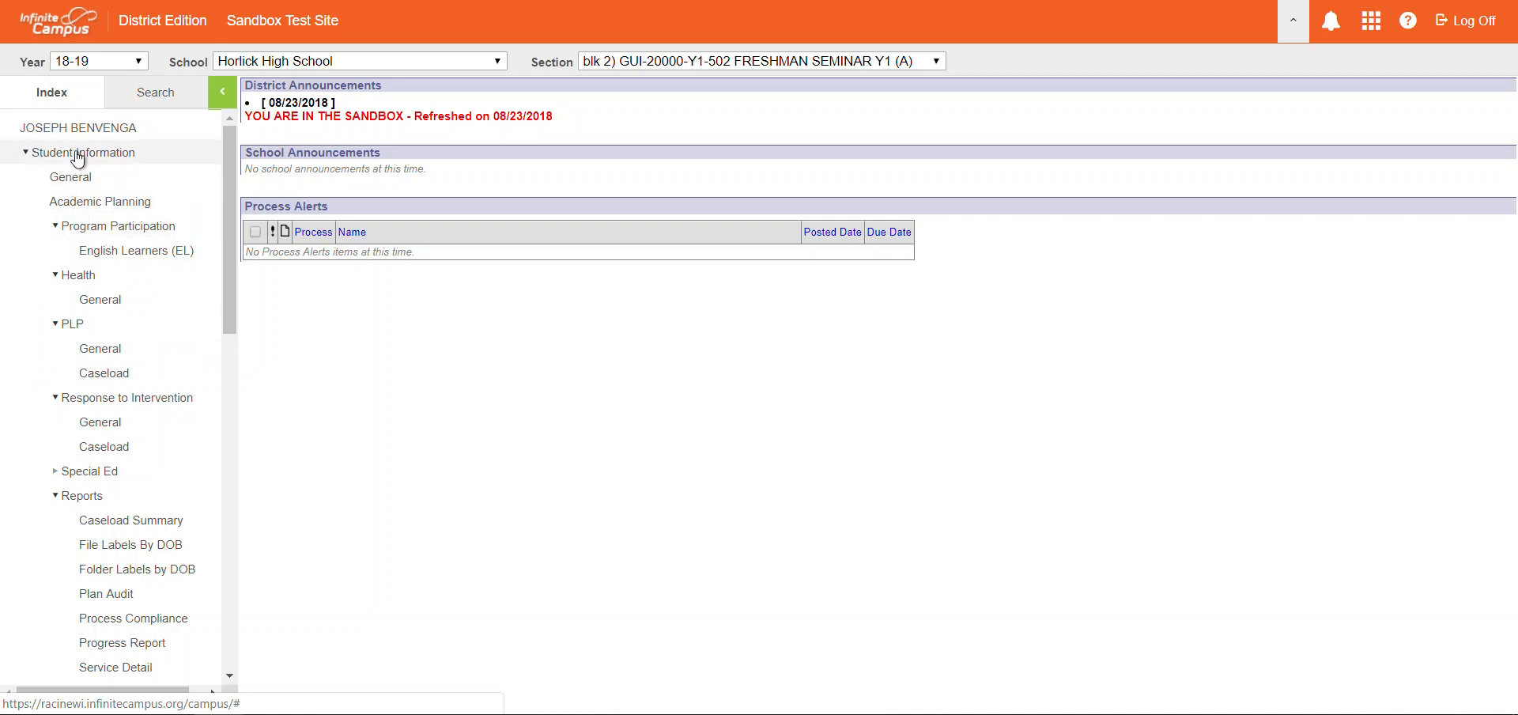
click(71, 323)
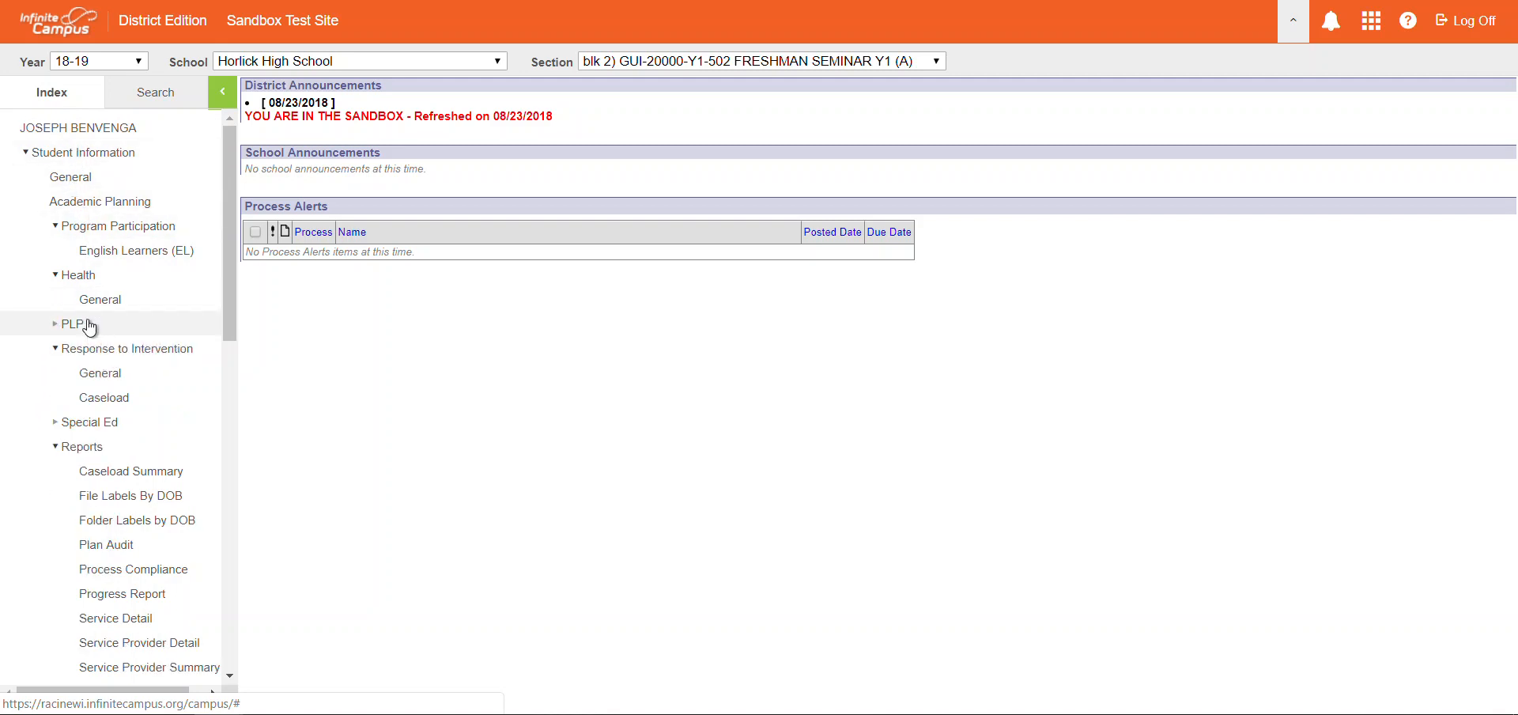
click(73, 324)
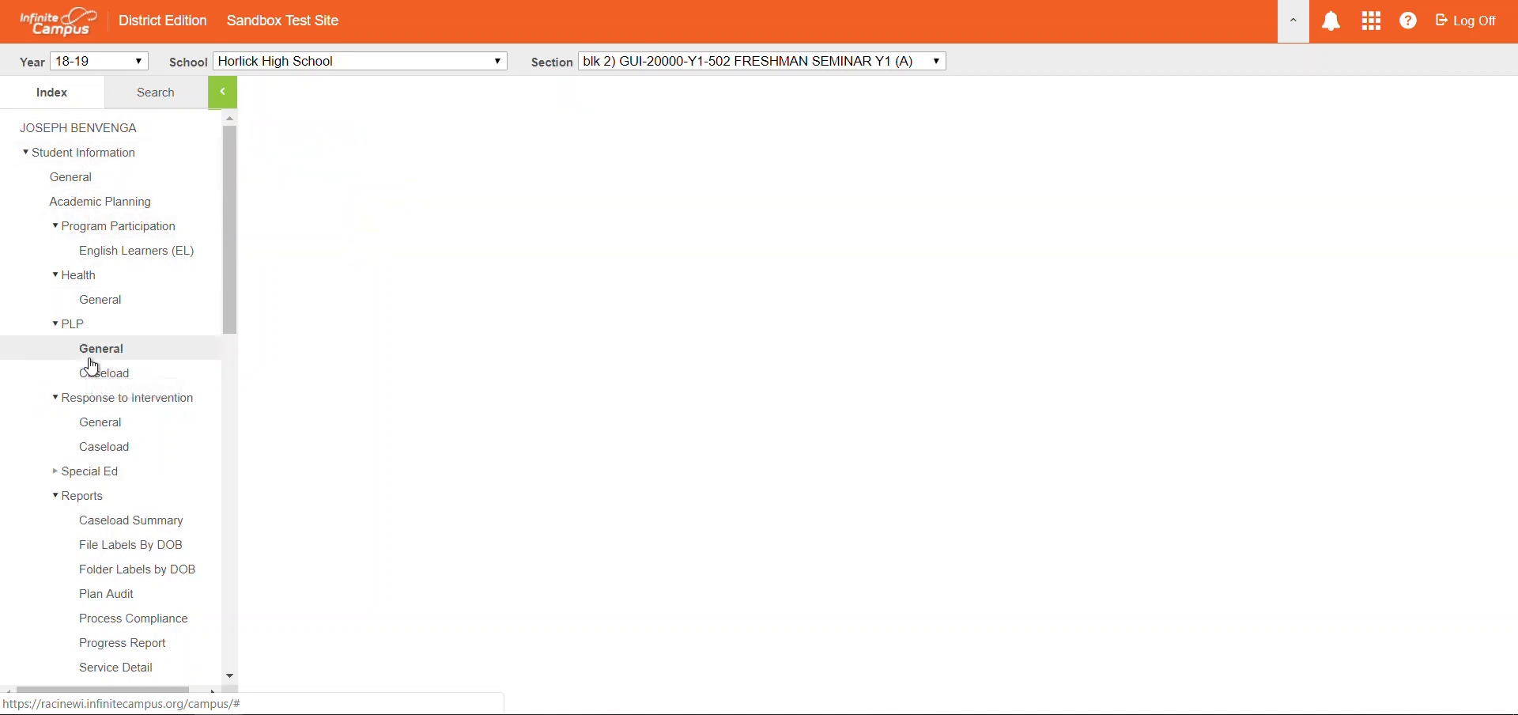
- From PLP General, search All People for 'testfam, m' and load her person summary
click(155, 92)
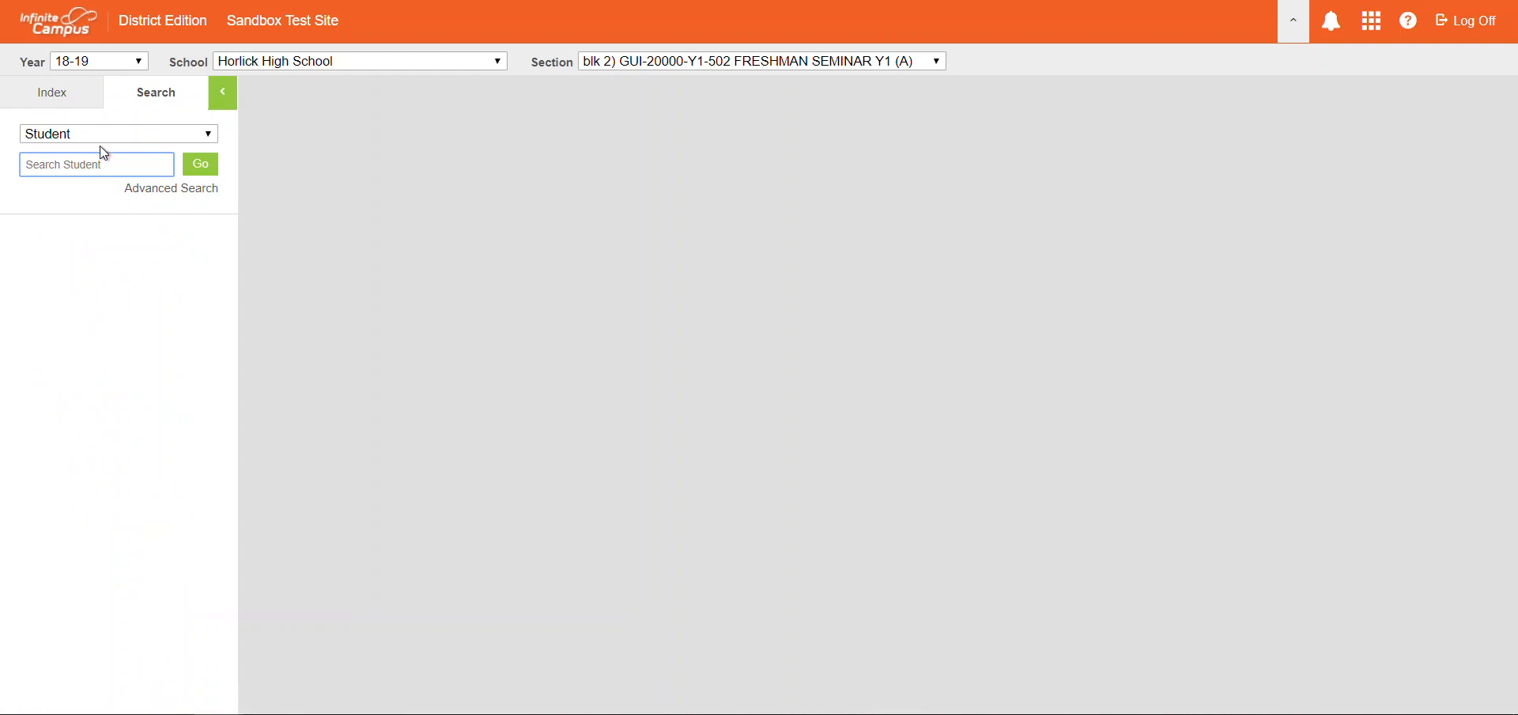
click(118, 134)
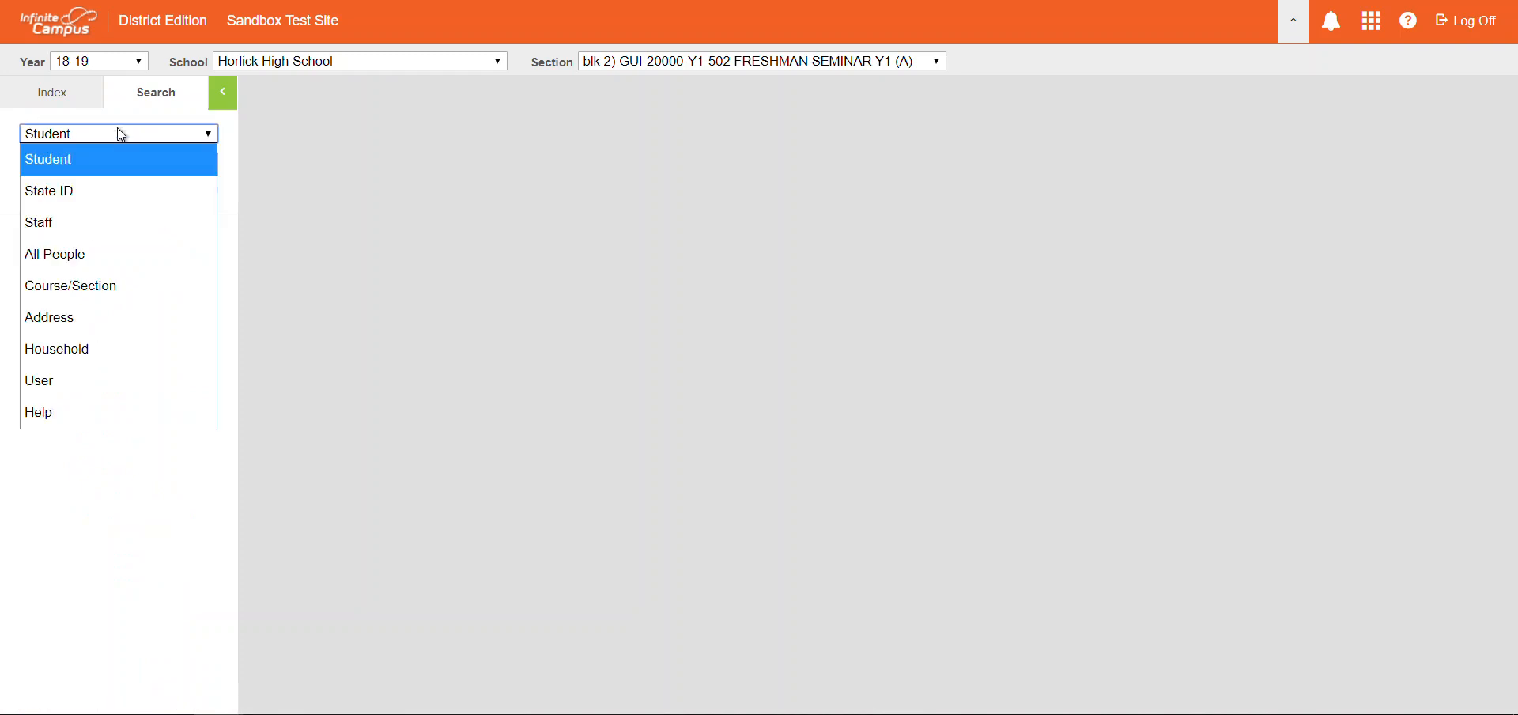
click(54, 253)
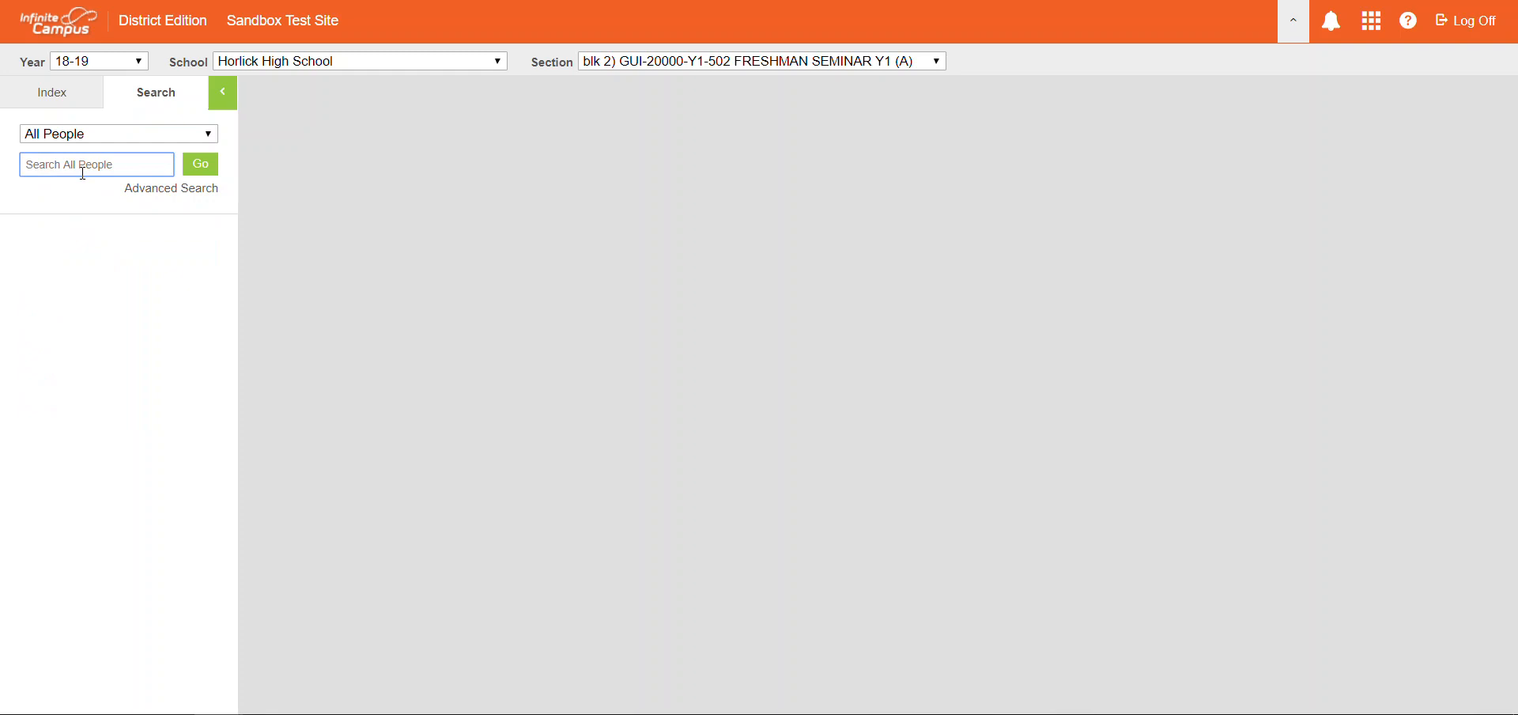
text(testfam, m)
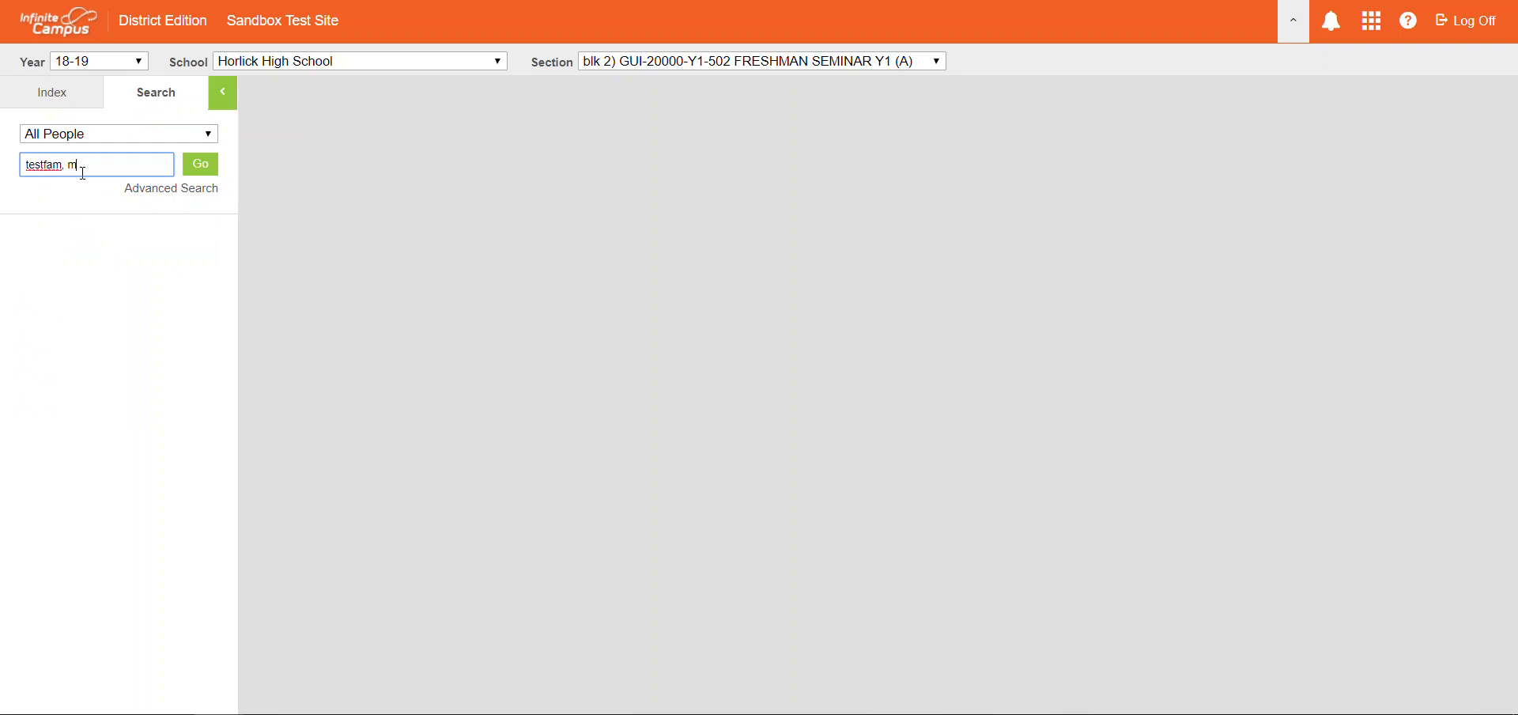
click(199, 164)
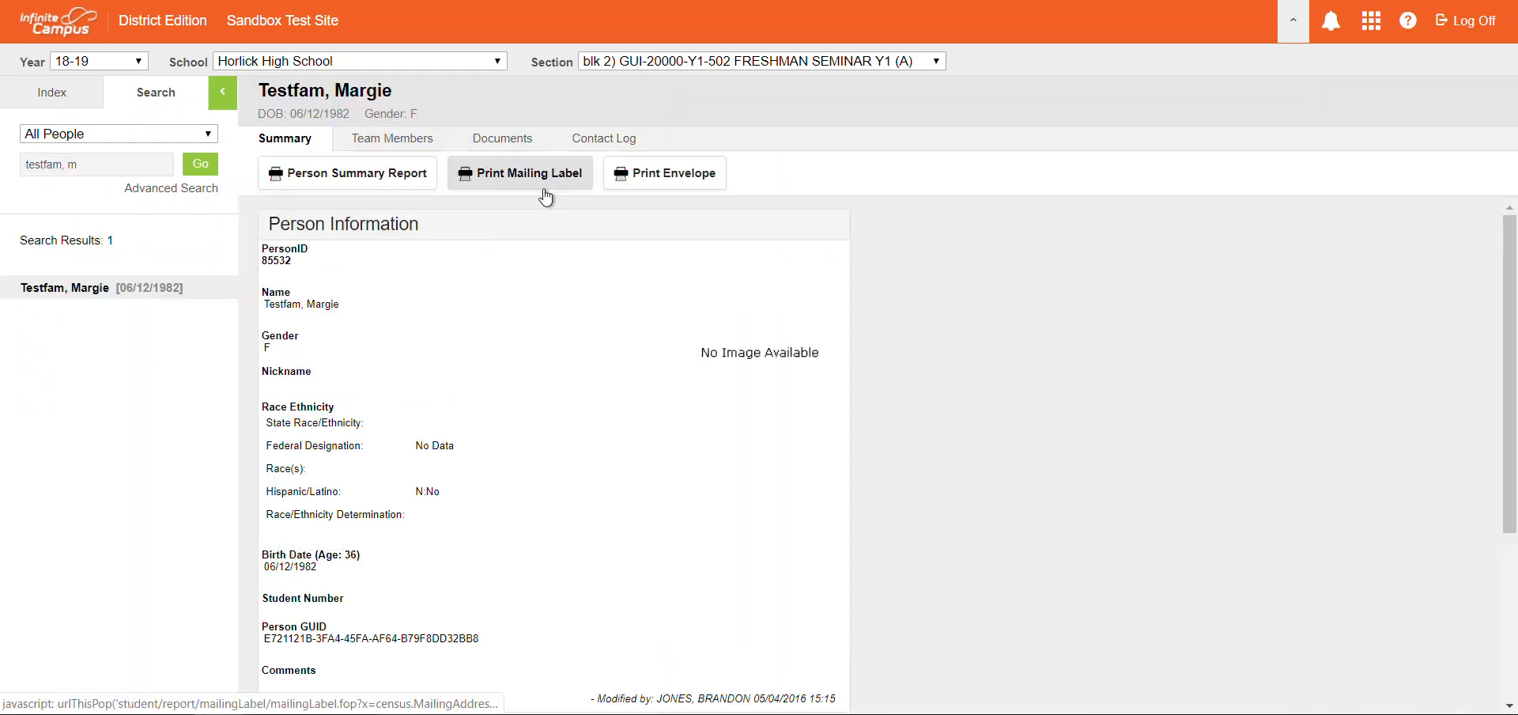
mouse_move(664, 136)
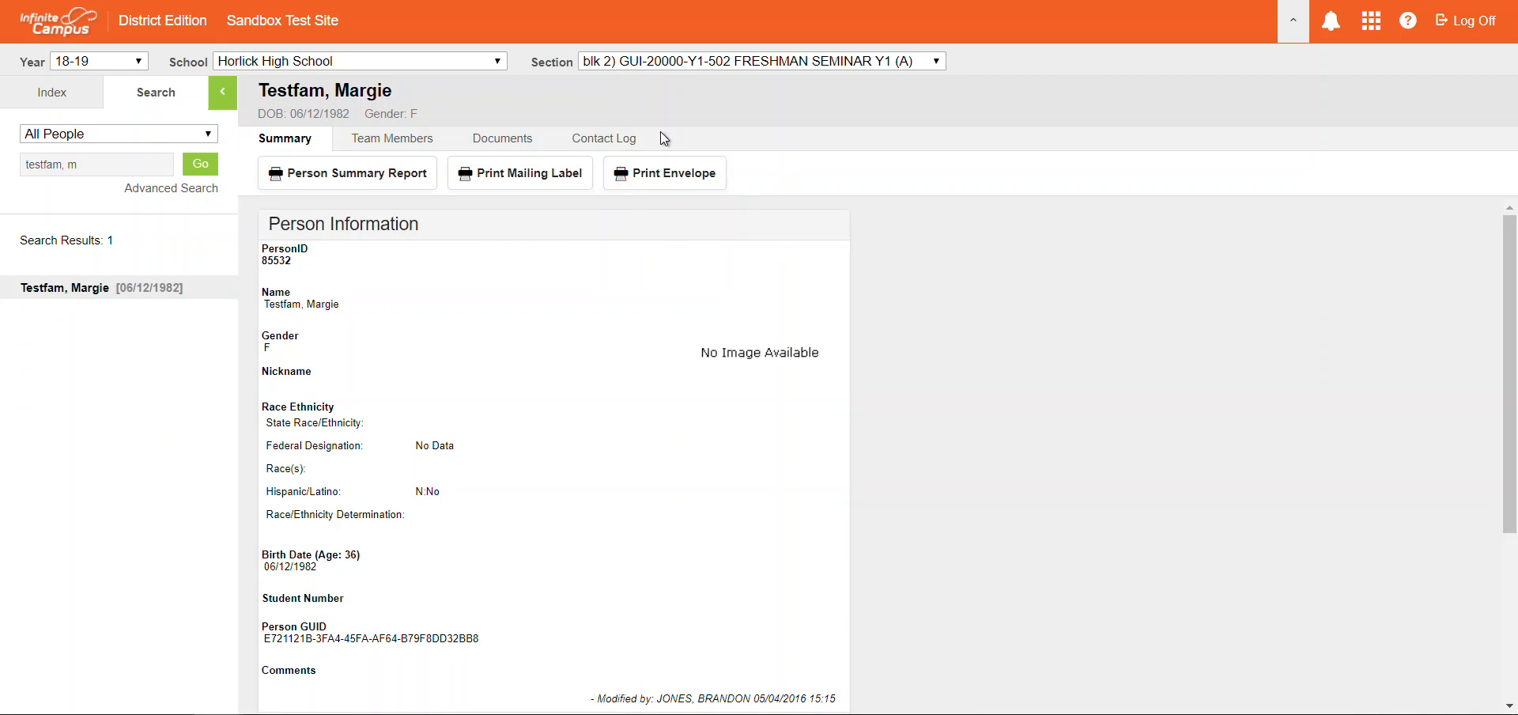
mouse_move(604, 138)
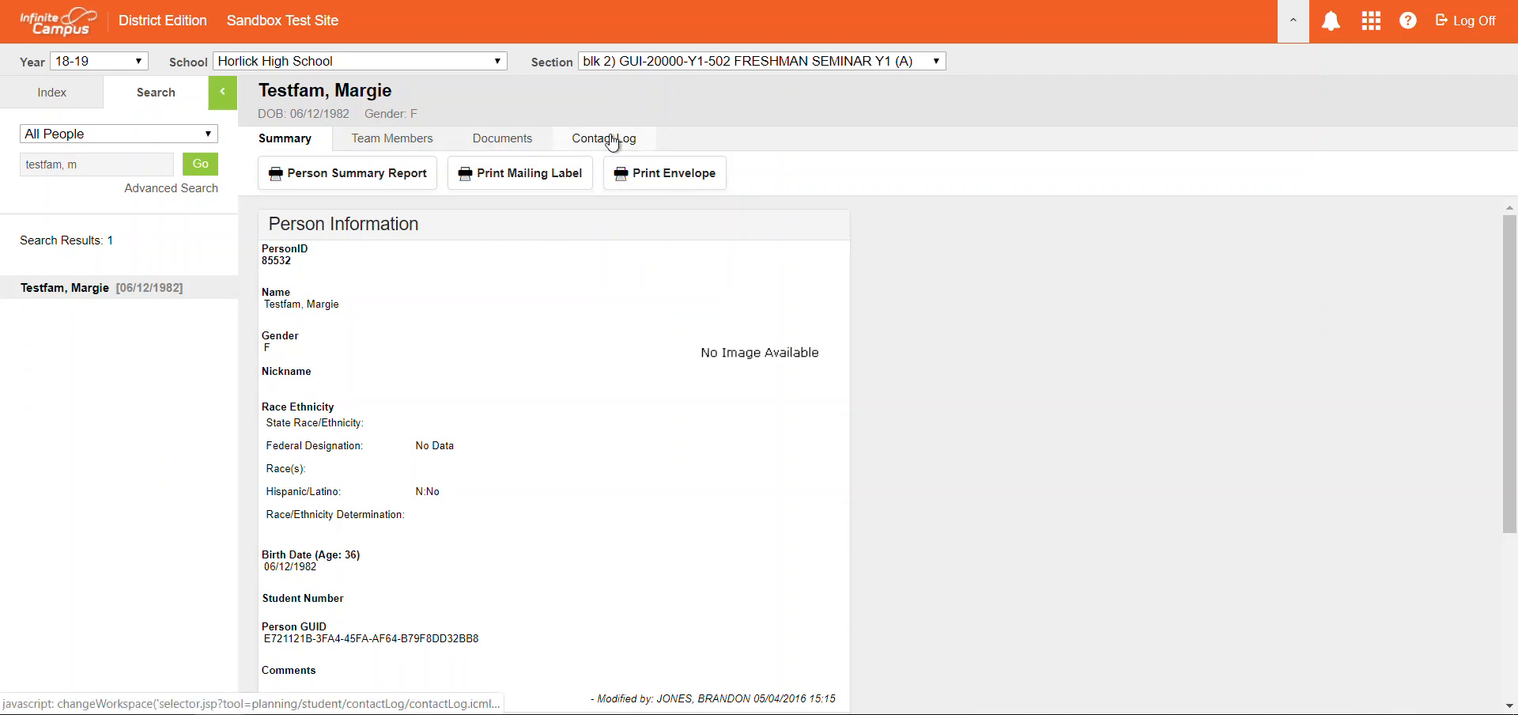
- Create a Contact Log entry dated 11/09/2018 10:32 AM, type In Person, contact Grandma
click(602, 137)
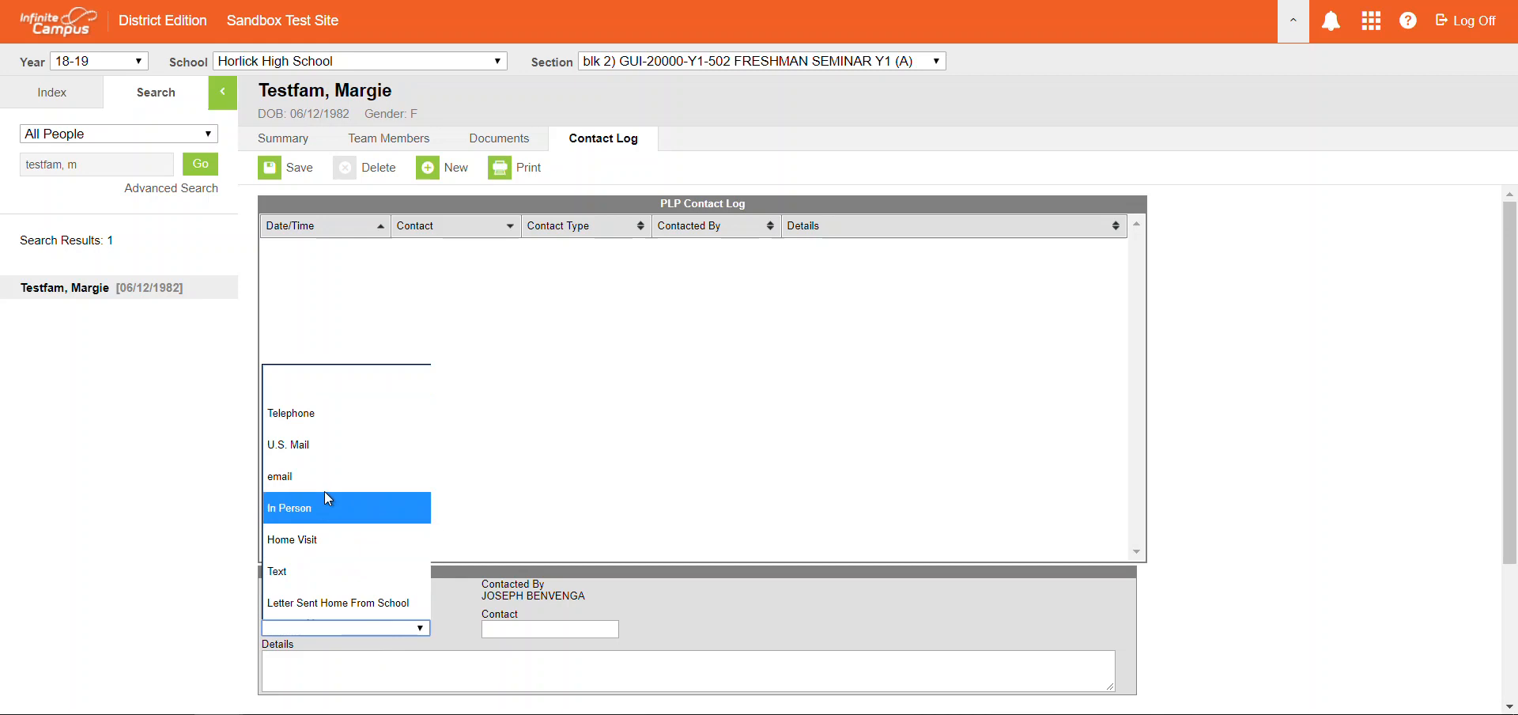
click(289, 506)
text(Grandma)
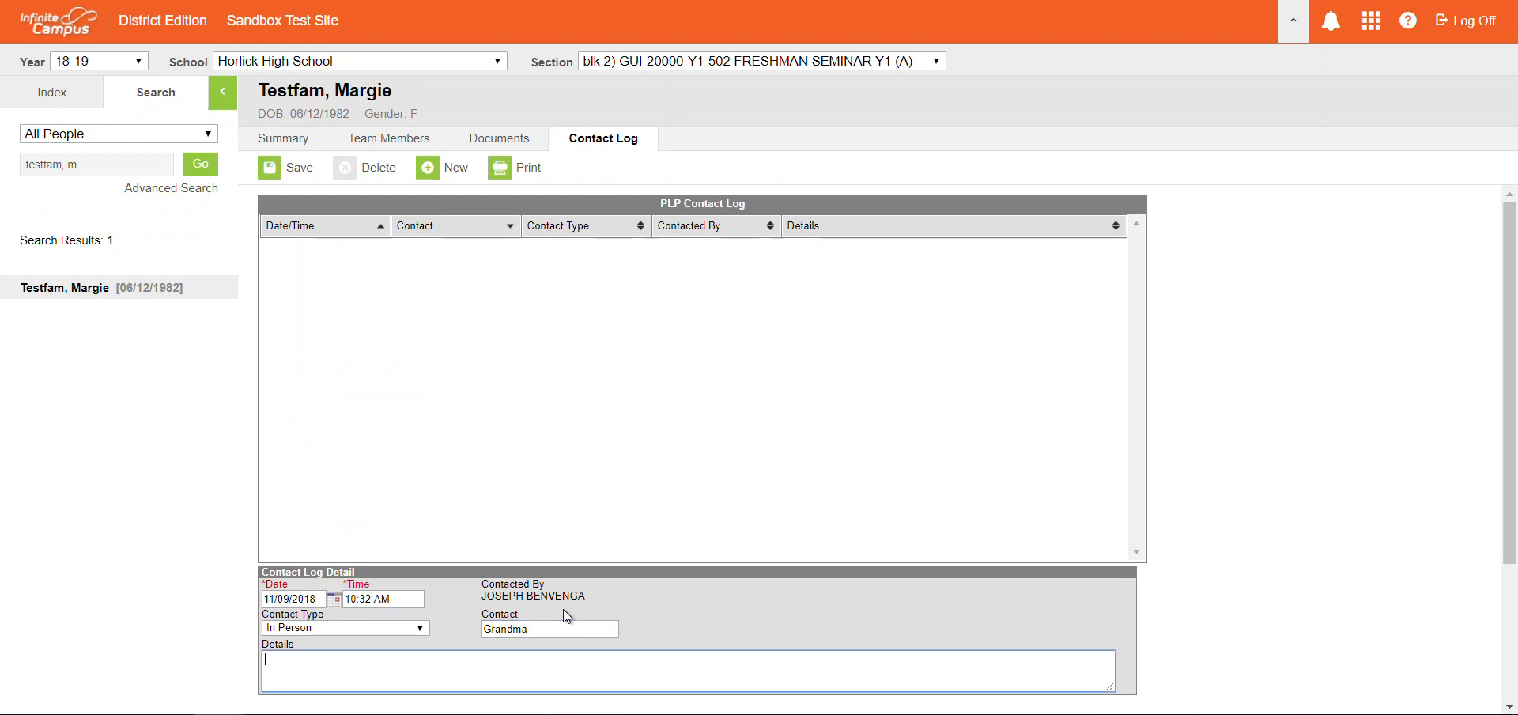
mouse_move(425, 666)
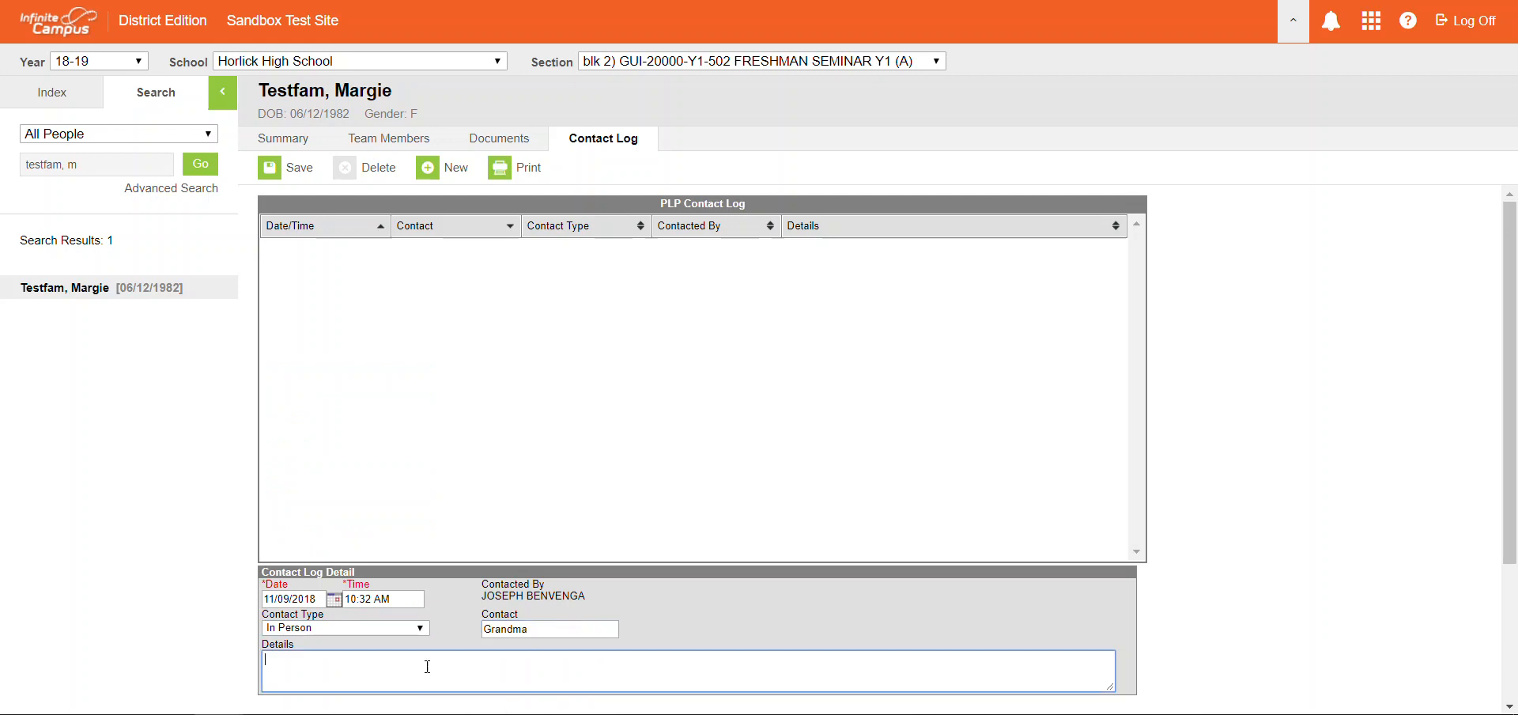
mouse_move(441, 623)
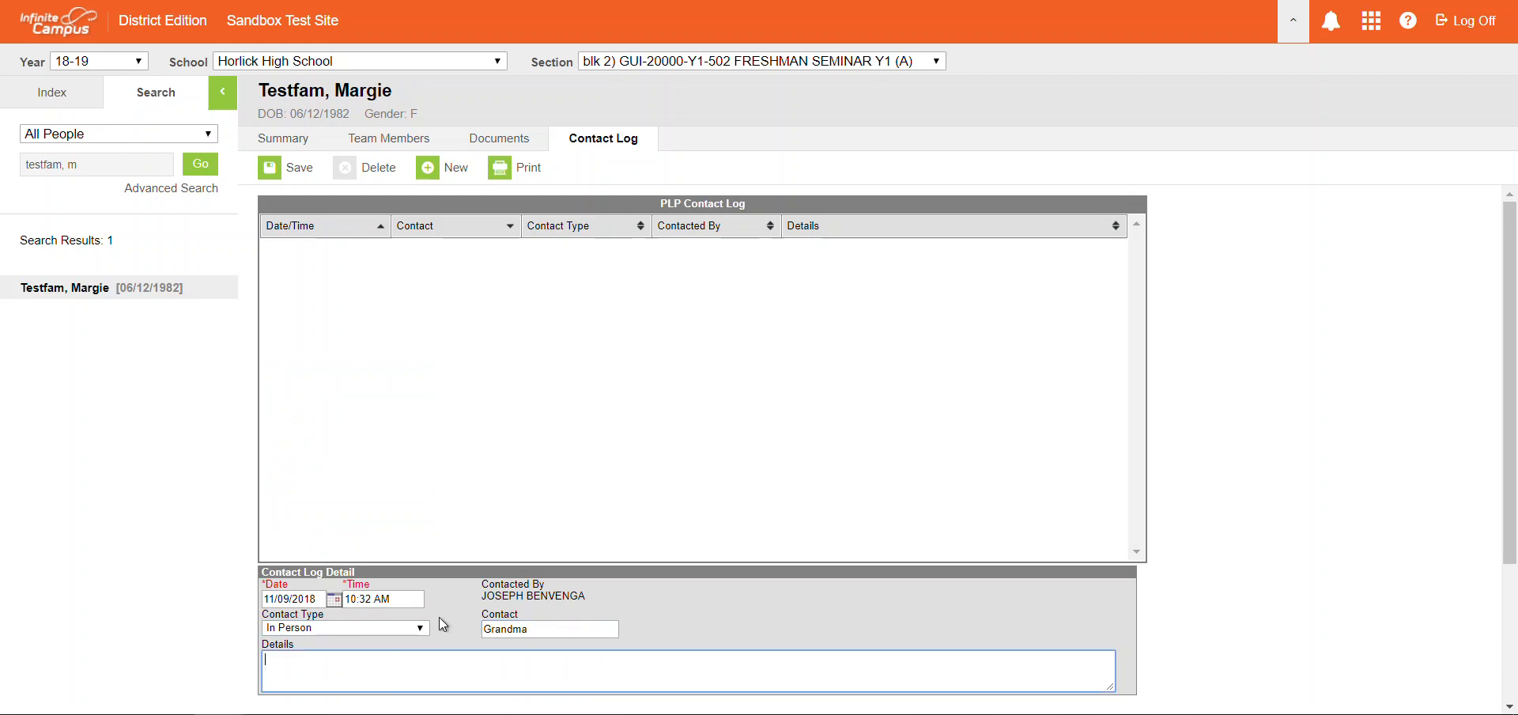
mouse_move(634, 441)
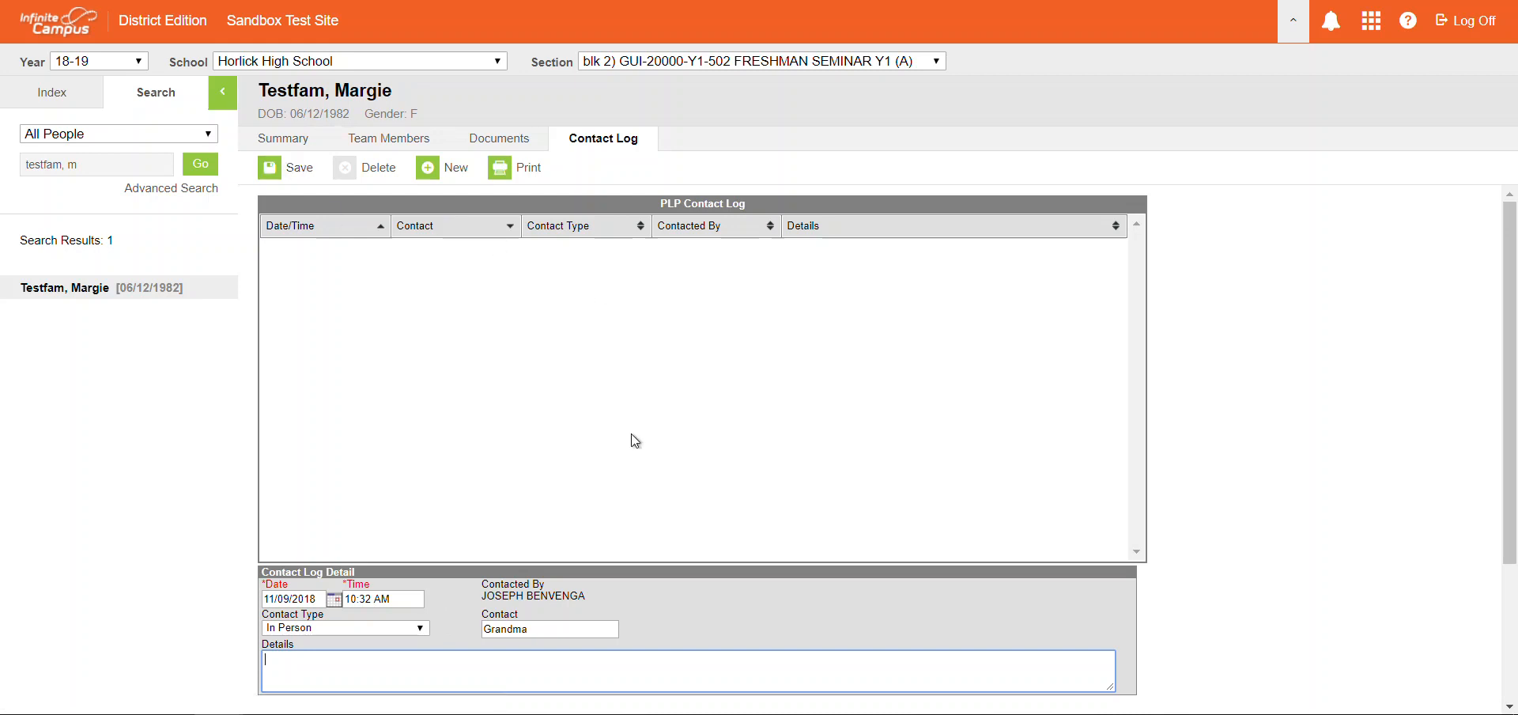
mouse_move(556, 351)
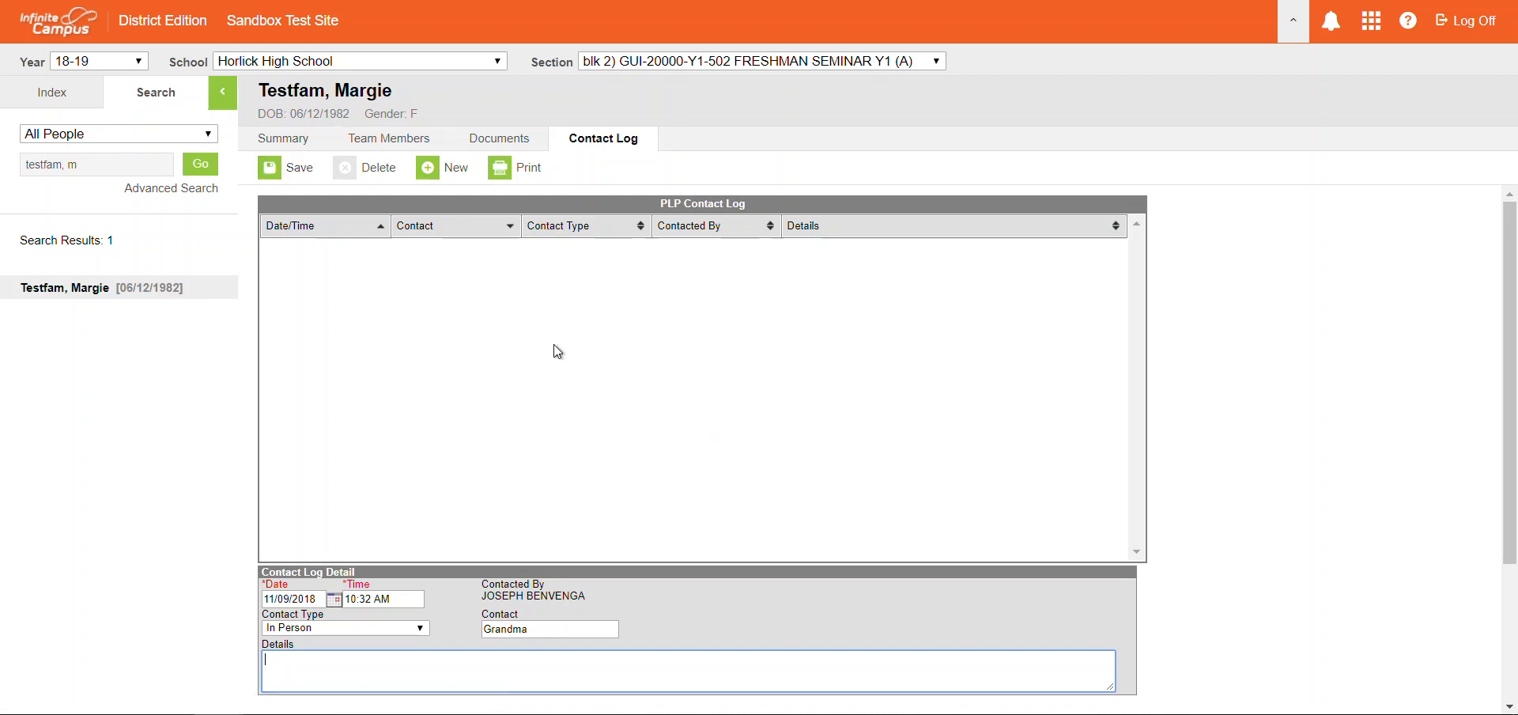